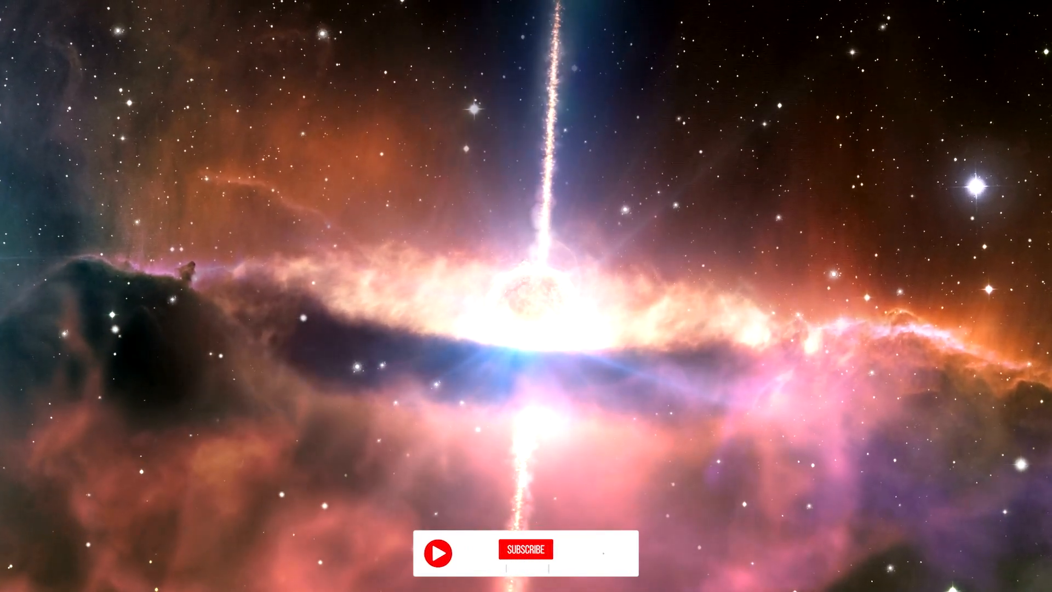
click(526, 550)
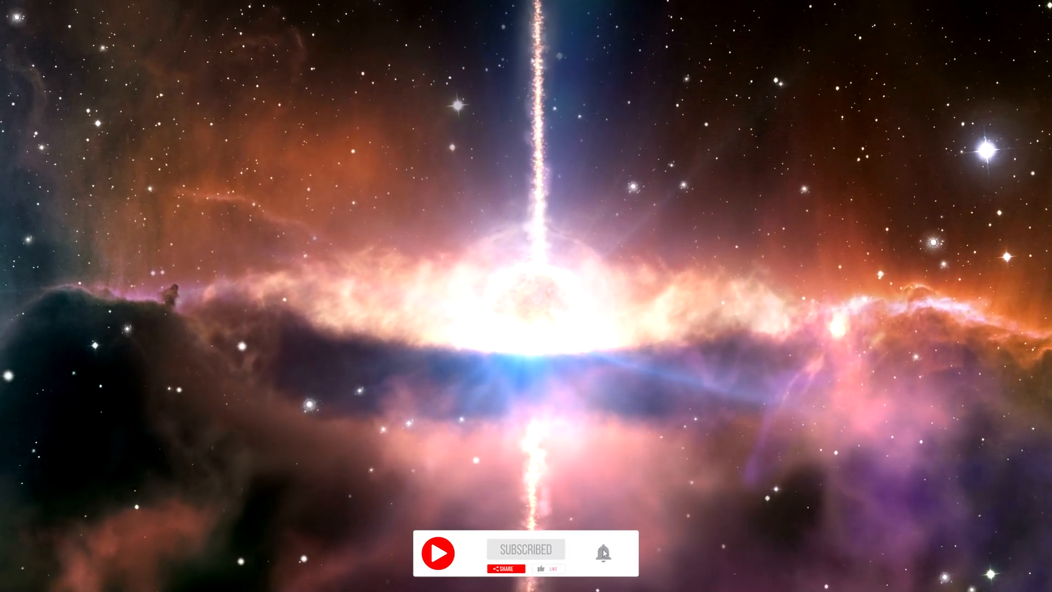
click(603, 553)
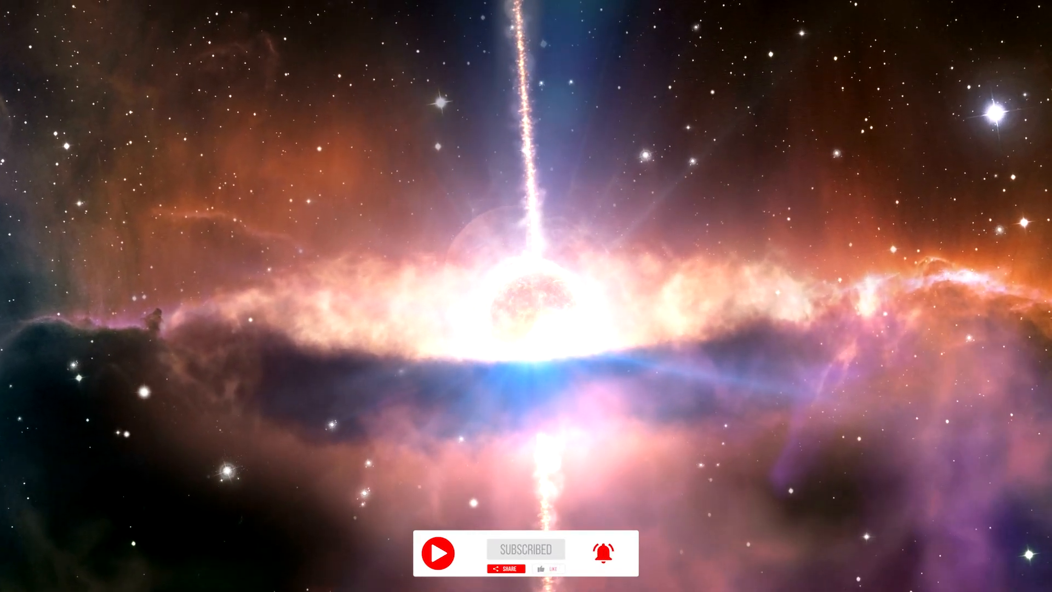